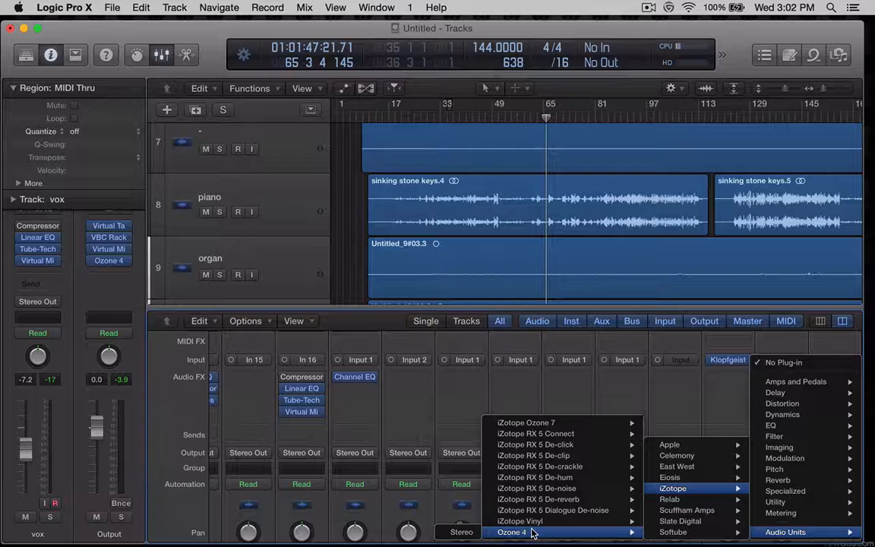
- Insert iZotope Ozone 4 on the Output channel's Audio FX slot, opening its equalizer
click(512, 531)
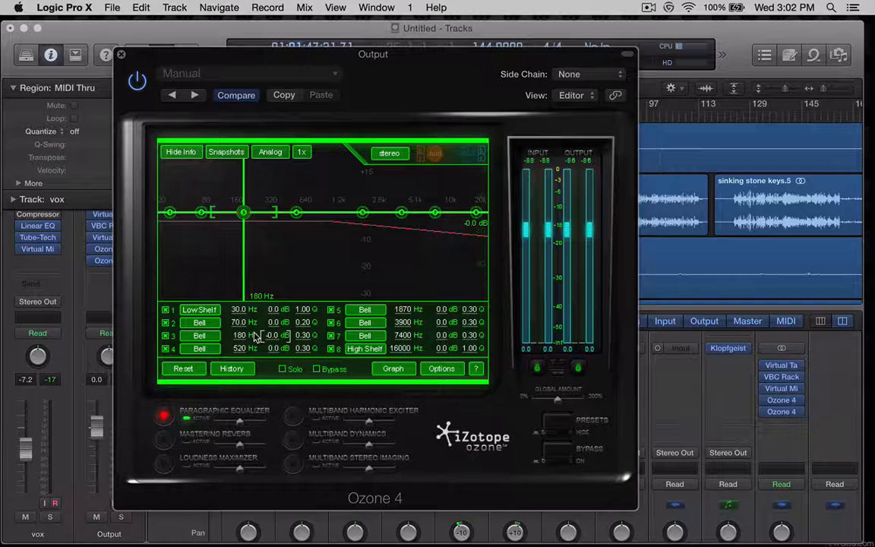
- Switch Ozone 4 to the mastering reverb, then the loudness maximizer, nudging its threshold
click(164, 439)
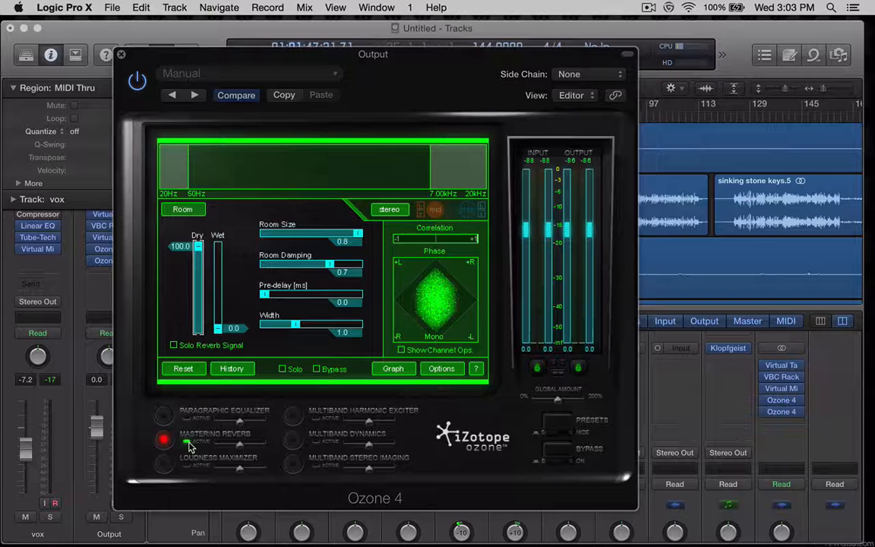
click(164, 463)
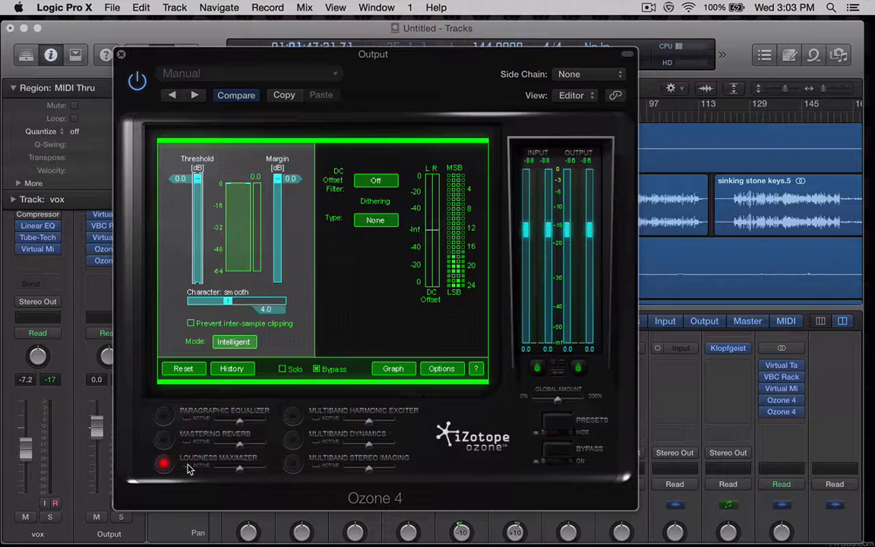
drag(281, 183, 281, 192)
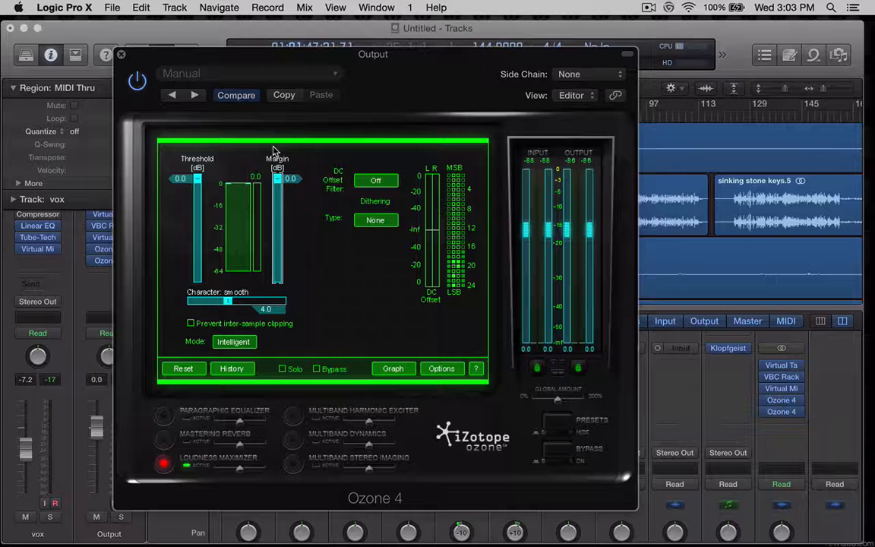
- Bypass the loudness maximizer to compare, then move to the multiband harmonic exciter
click(316, 369)
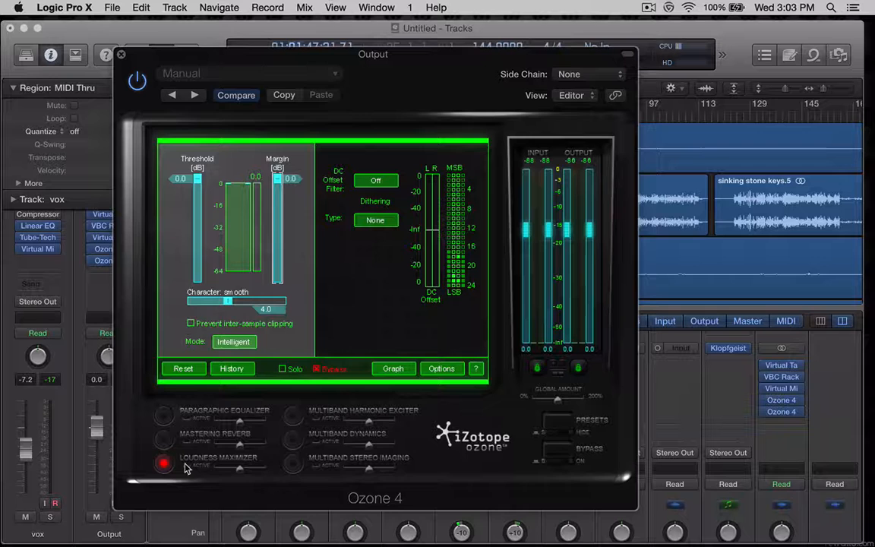
click(293, 417)
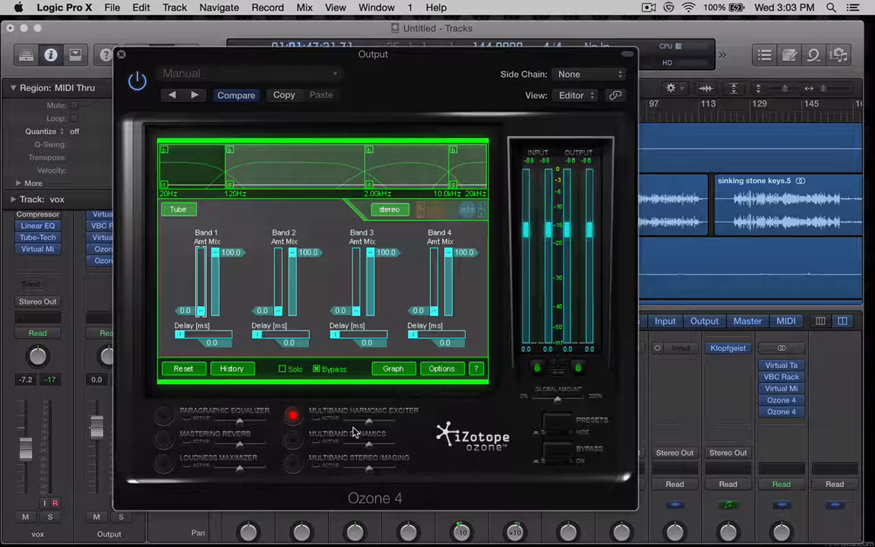
click(318, 369)
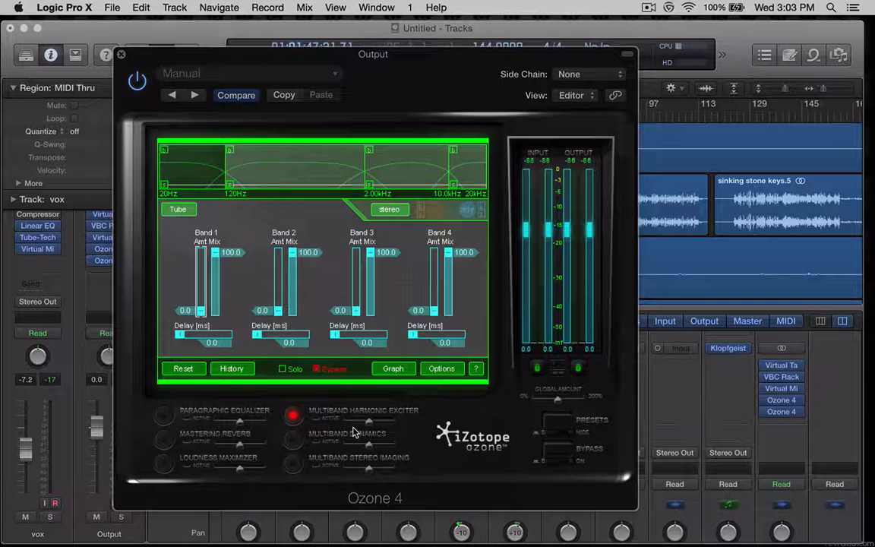
click(315, 369)
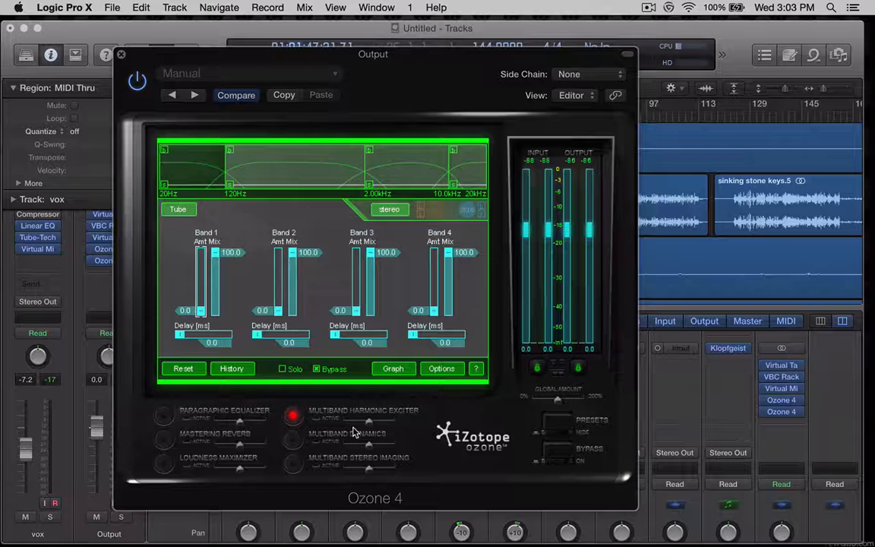
click(316, 369)
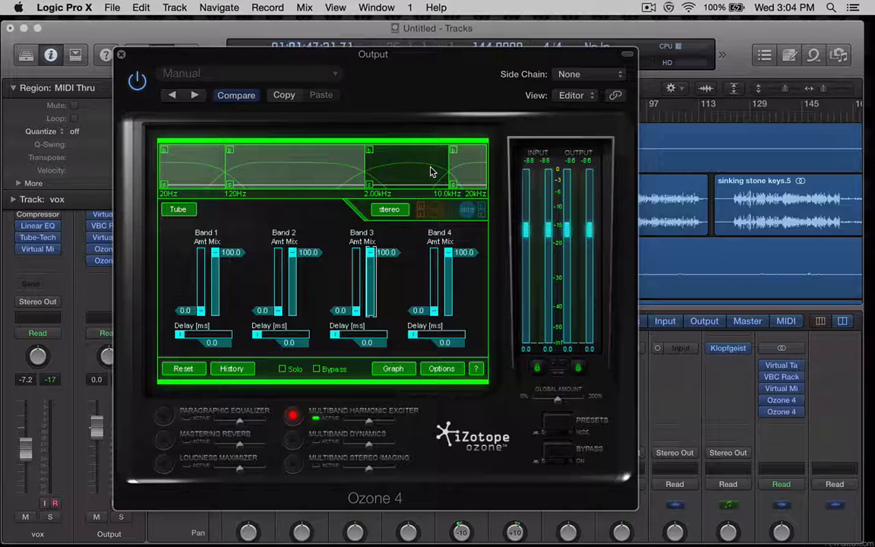
drag(358, 310, 359, 299)
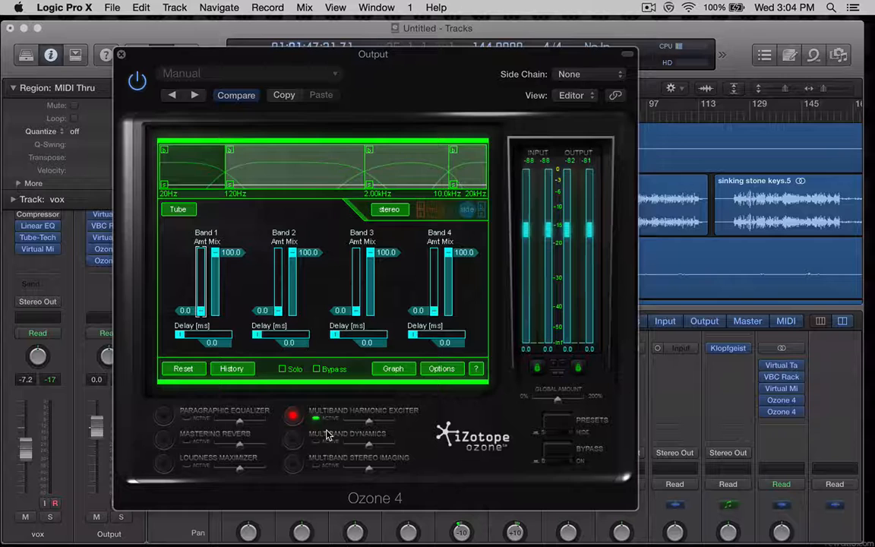
- Switch Ozone 4 to its multiband dynamics module with the band controls shown
click(292, 437)
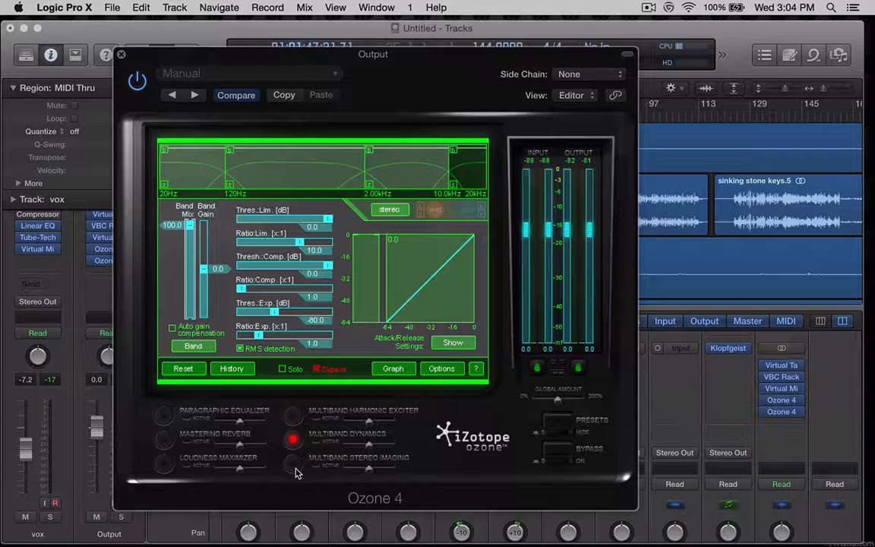
- Show the multiband stereo imaging module and widen the lowest band's stereo width
click(292, 463)
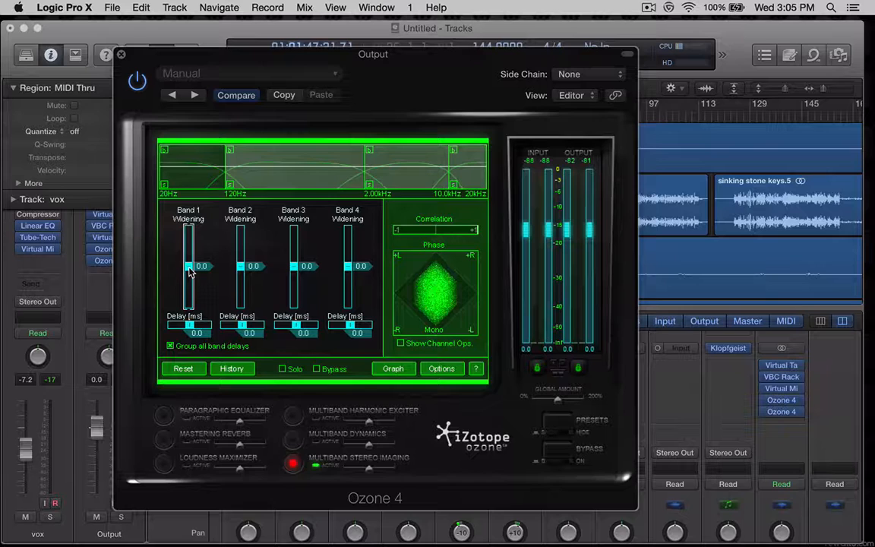
drag(189, 265, 188, 276)
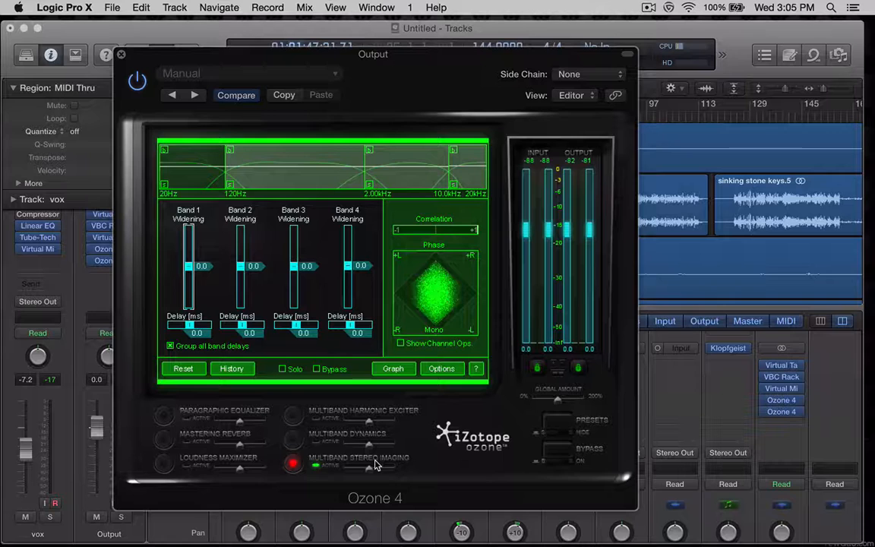
drag(373, 54, 419, 202)
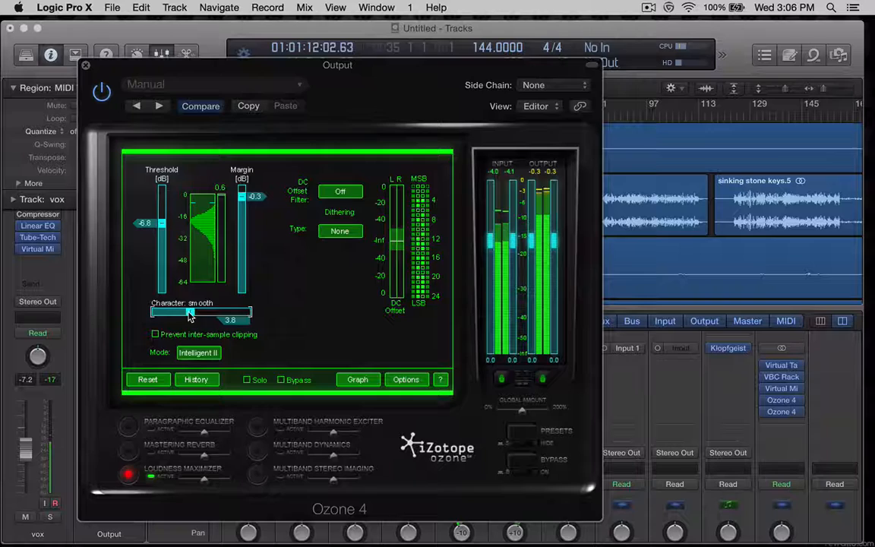
- Adjust a loudness maximizer slider slightly on the output channel
drag(190, 313, 175, 313)
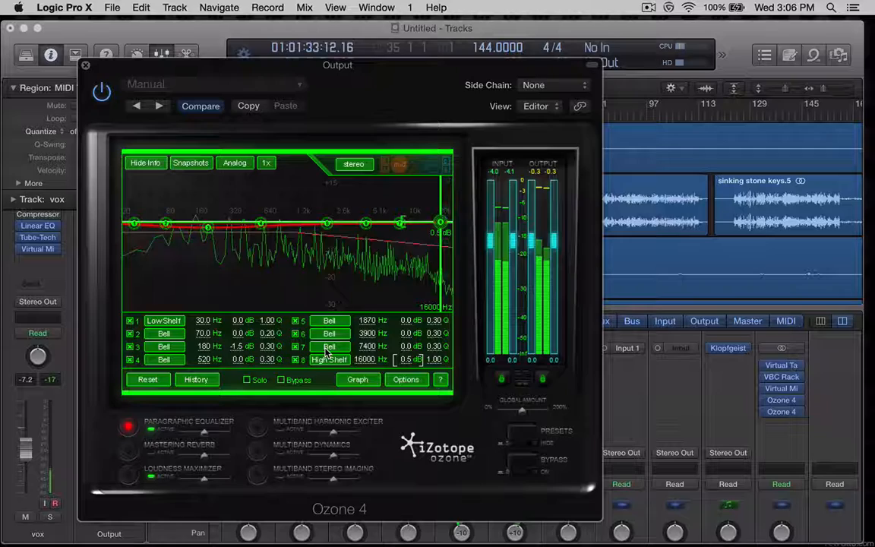
- Adjust a band on Ozone 4's paragraphic equalizer around 520 Hz, reshaping the curve
click(258, 425)
text(-1.5)
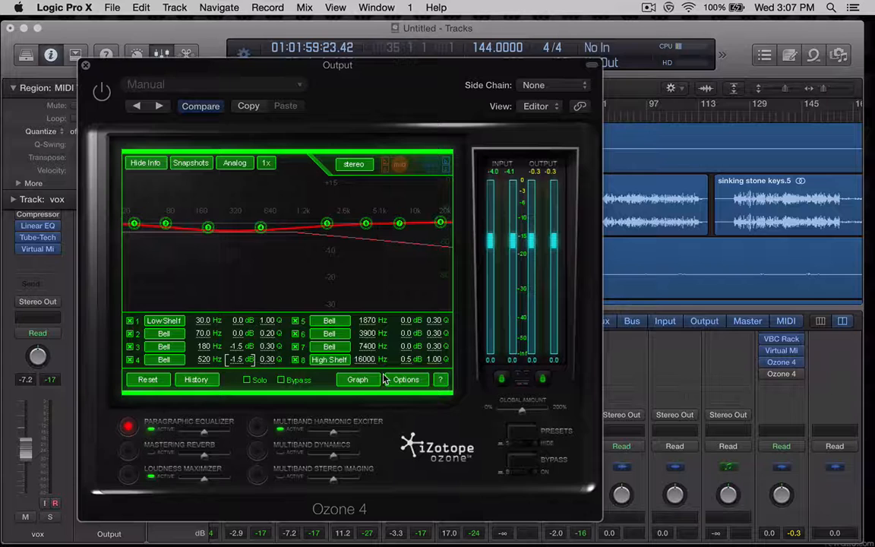
mouse_move(287, 442)
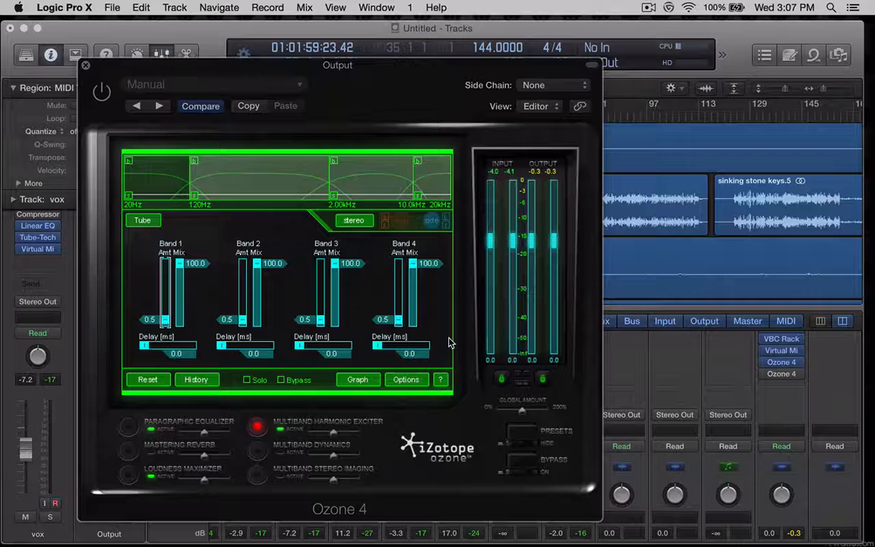
mouse_move(192, 478)
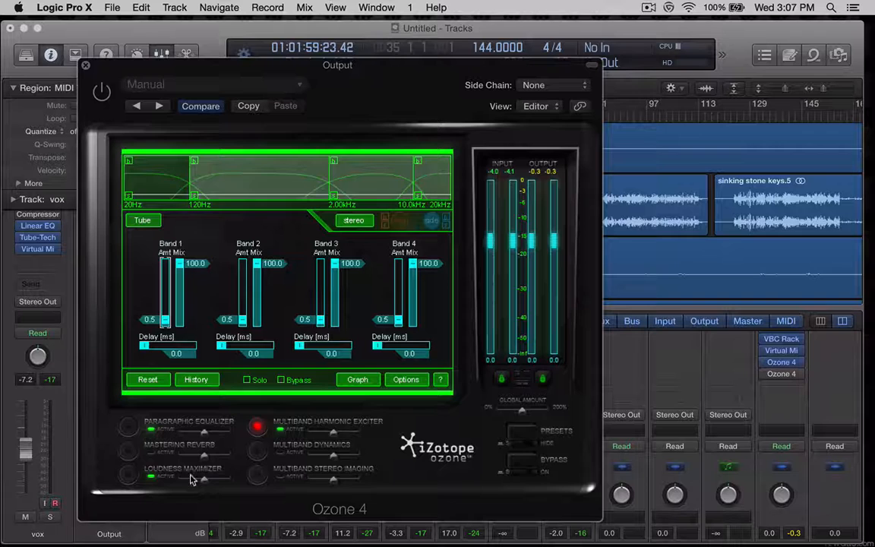
mouse_move(407, 429)
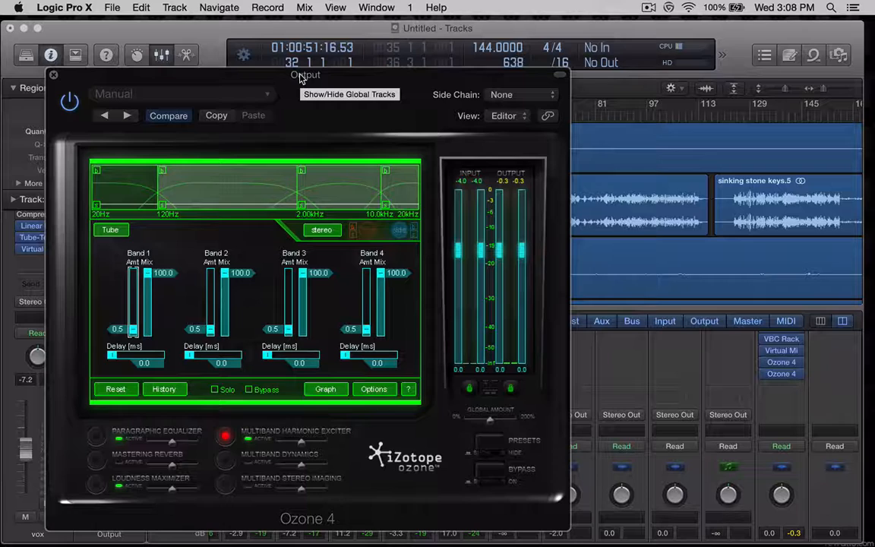
- Show Ozone 4's mastering reverb controls, then move on to the multiband dynamics module
click(96, 460)
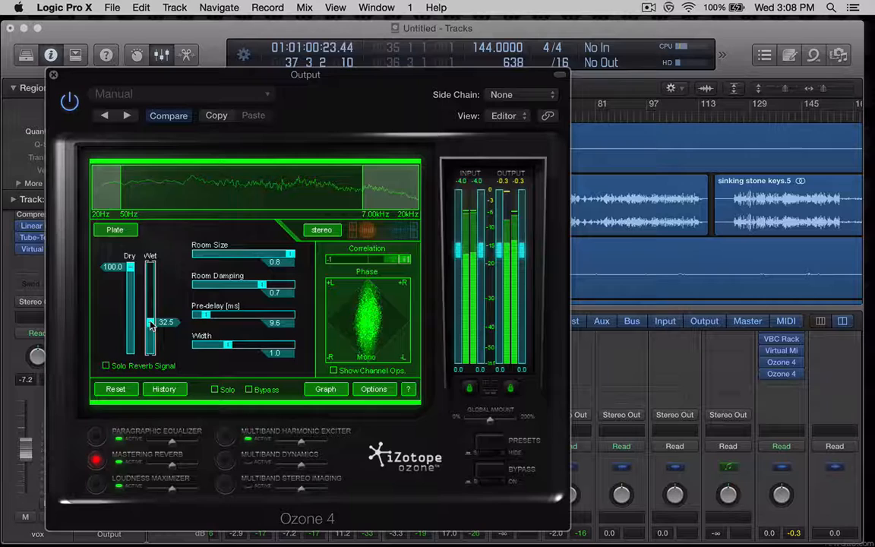
click(225, 458)
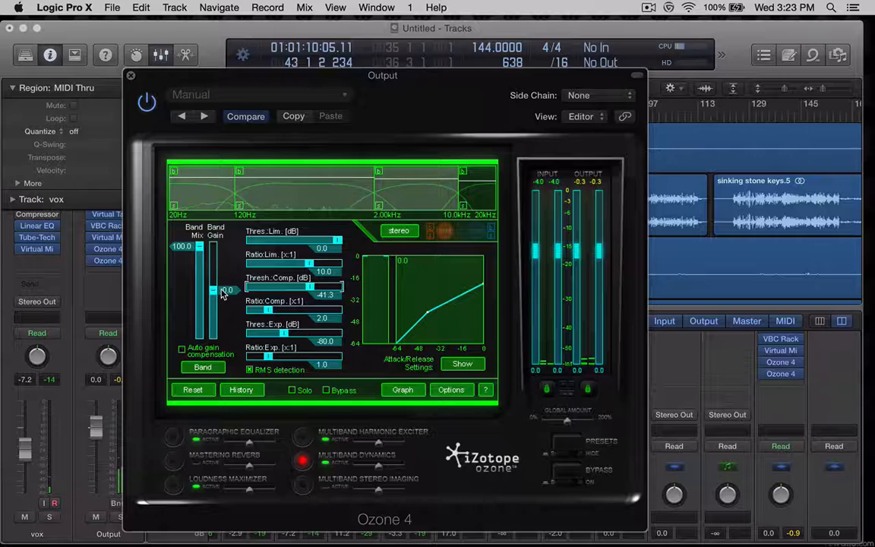
- Adjust a band's compression threshold and gain in Ozone 4's multiband dynamics
drag(212, 290, 227, 287)
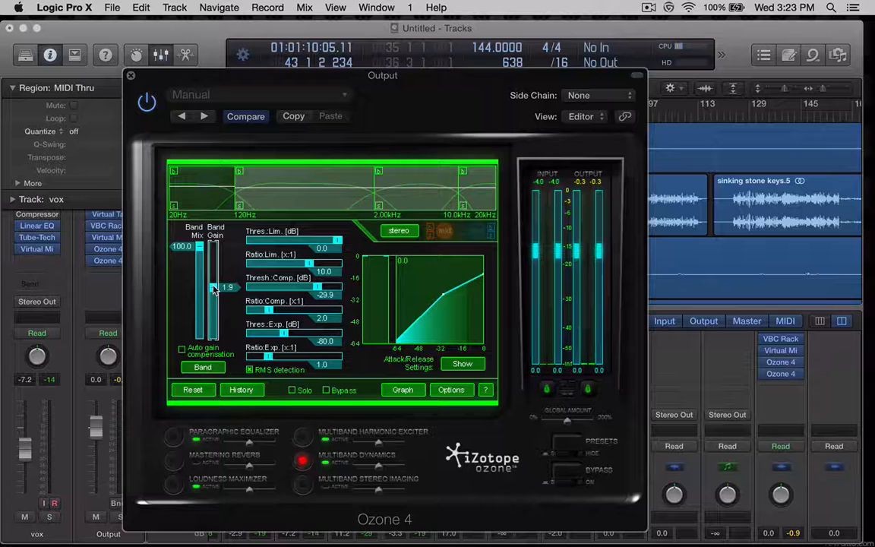
drag(216, 287, 215, 297)
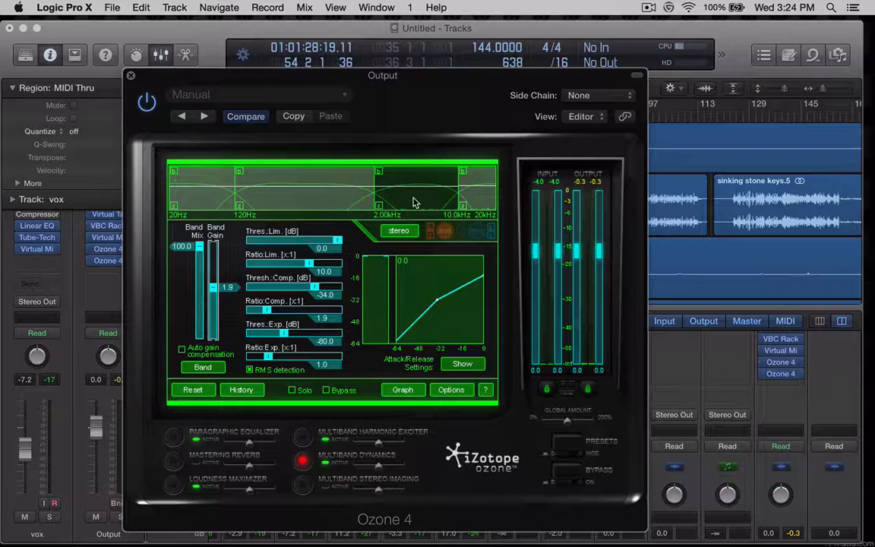
- Nudge a multiband dynamics band slider before leaving the module
drag(214, 287, 215, 284)
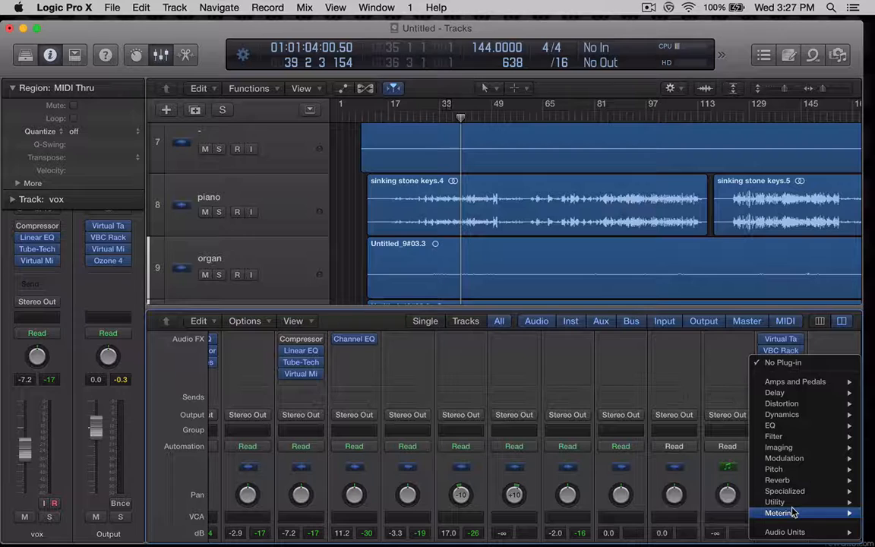
- Expand the Dynamics category in the Output channel's empty insert menu, listing Logic's plug-ins
click(780, 413)
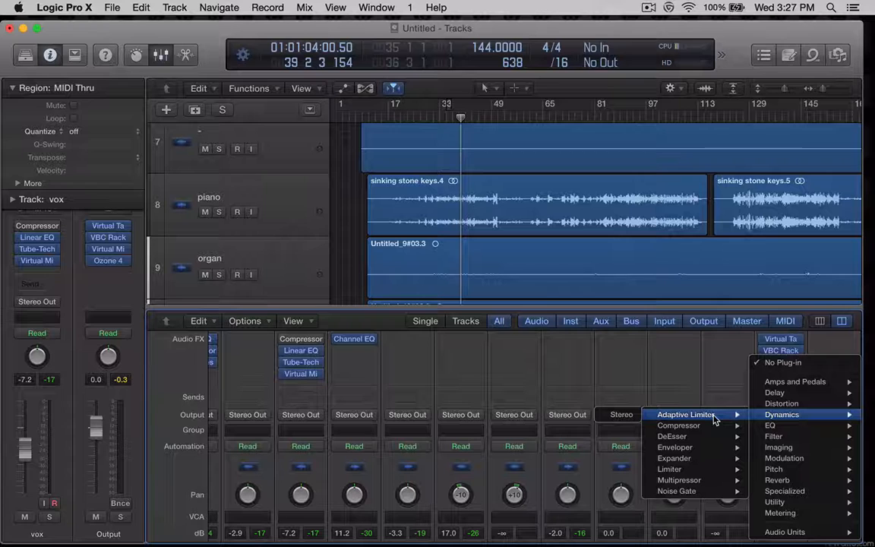
mouse_move(679, 480)
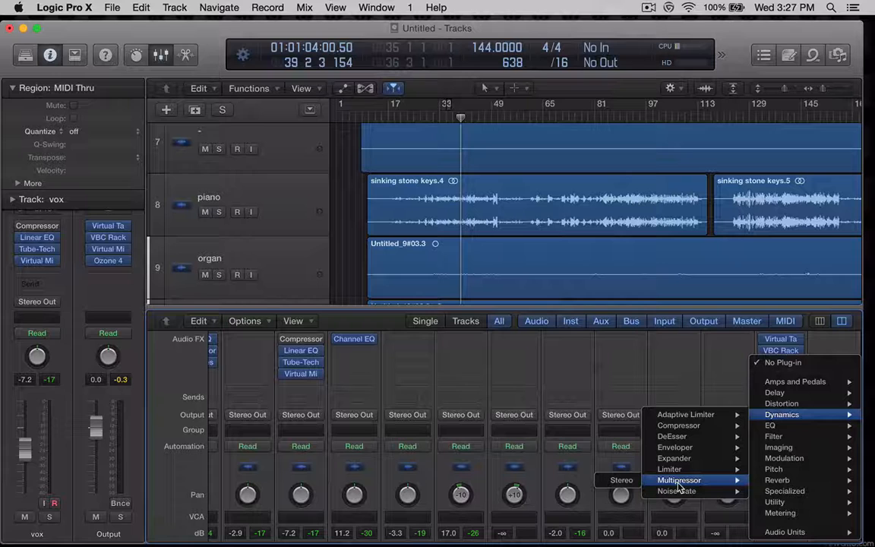
mouse_move(769, 425)
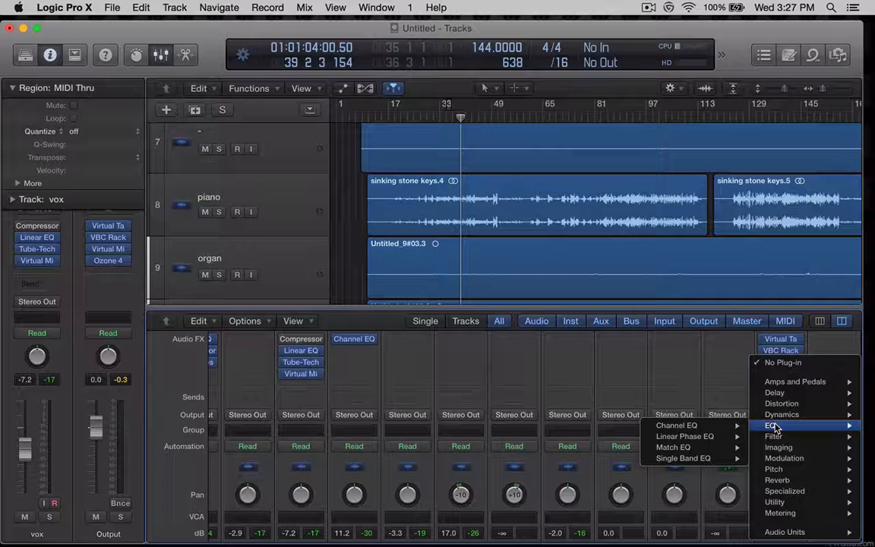